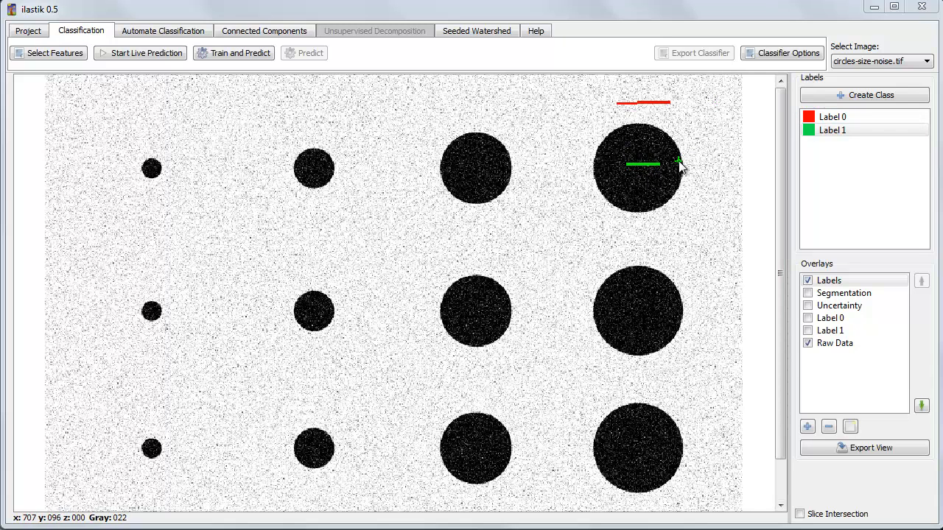
Add the colour feature at Tiny, Large and another scale, then confirm.
{"action": "left_click", "coordinate": [48, 52]}
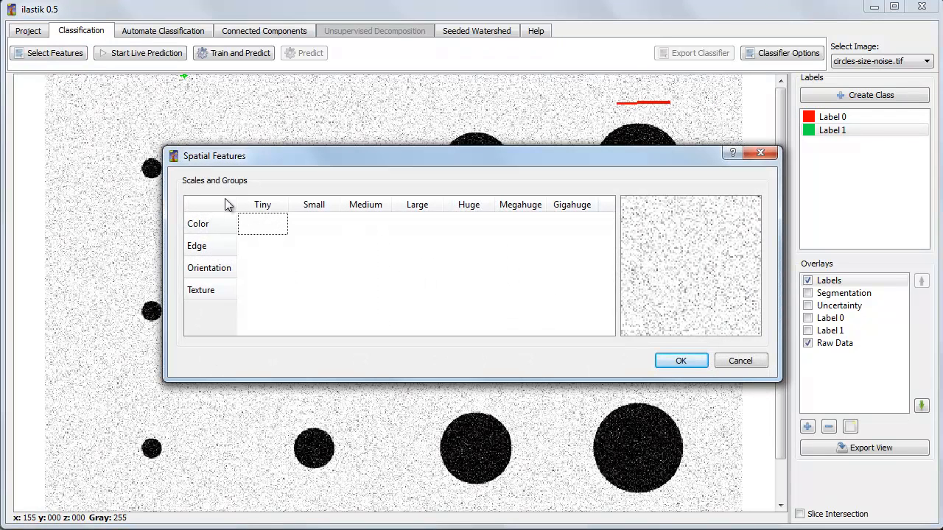
{"action": "left_click", "coordinate": [417, 223]}
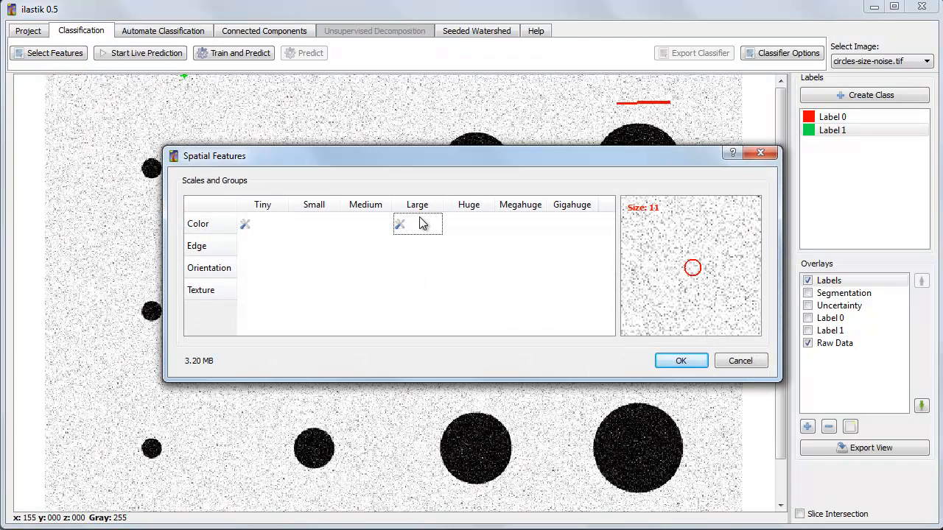
{"action": "left_click", "coordinate": [680, 360]}
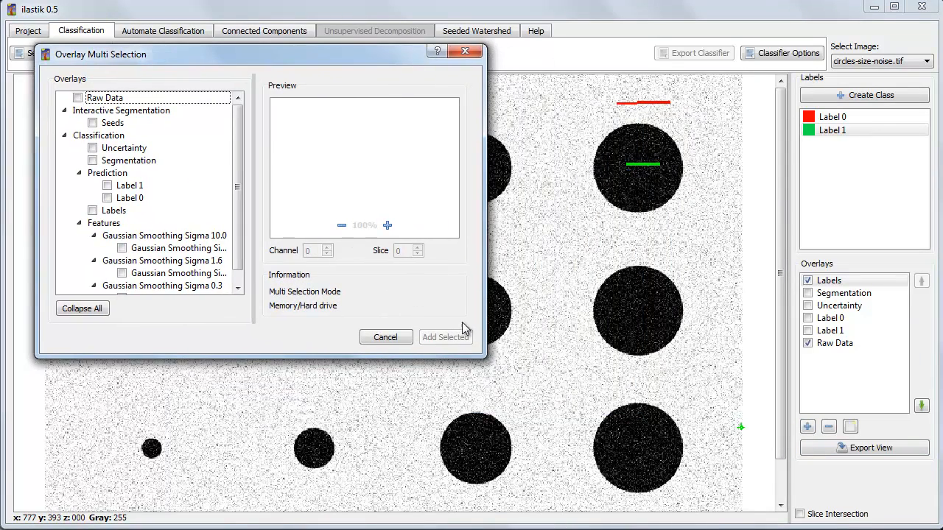
Enlarge the overlay list and preview Gaussian smoothing at sigma 0.3, 1.6 and 10.0.
{"action": "left_click_drag", "start_coordinate": [485, 369], "coordinate": [758, 505]}
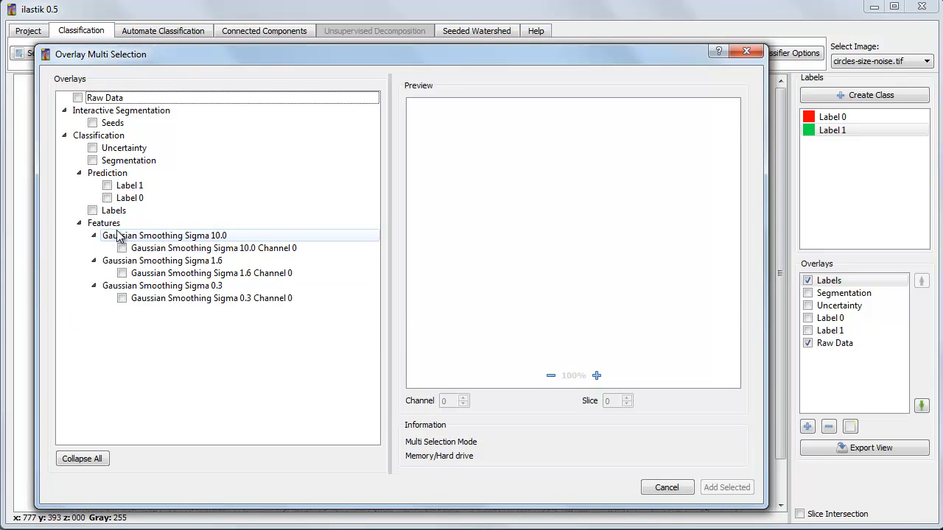
{"action": "mouse_move", "coordinate": [151, 243]}
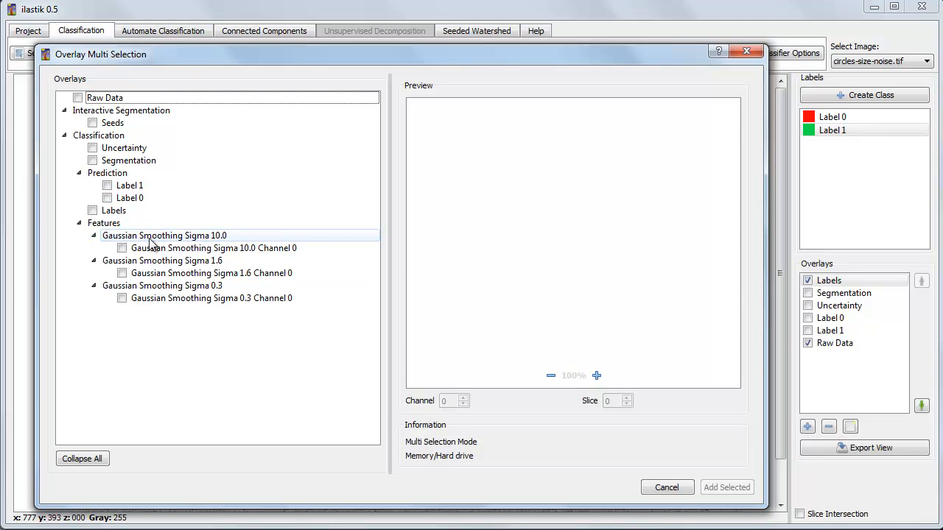
{"action": "left_click", "coordinate": [210, 298]}
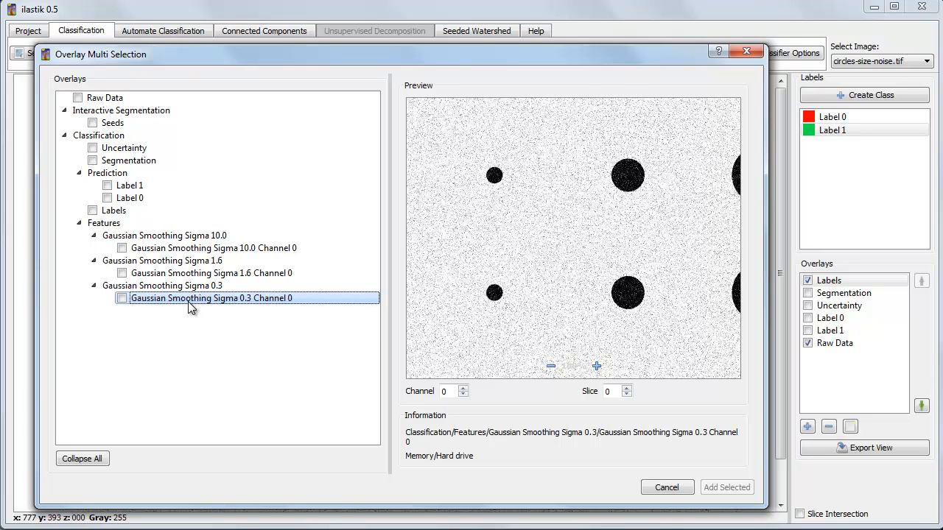
{"action": "mouse_move", "coordinate": [203, 311]}
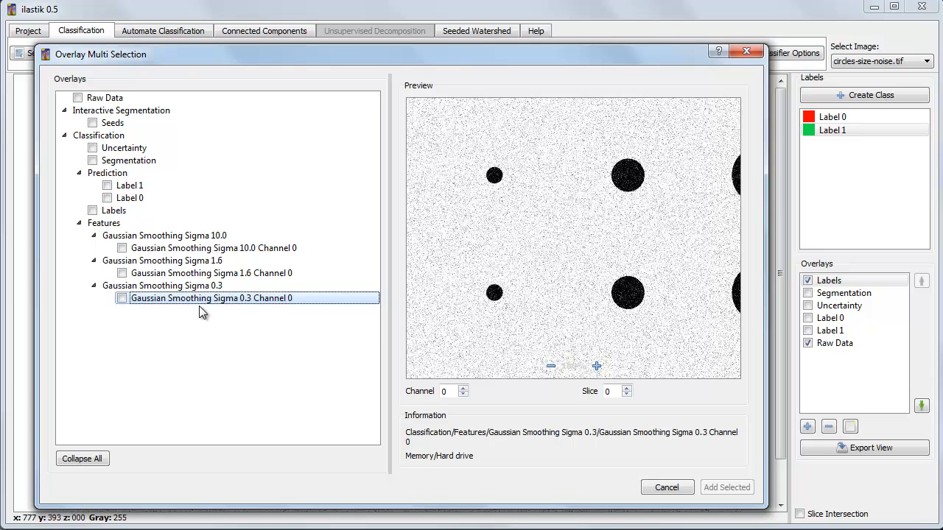
{"action": "left_click", "coordinate": [209, 273]}
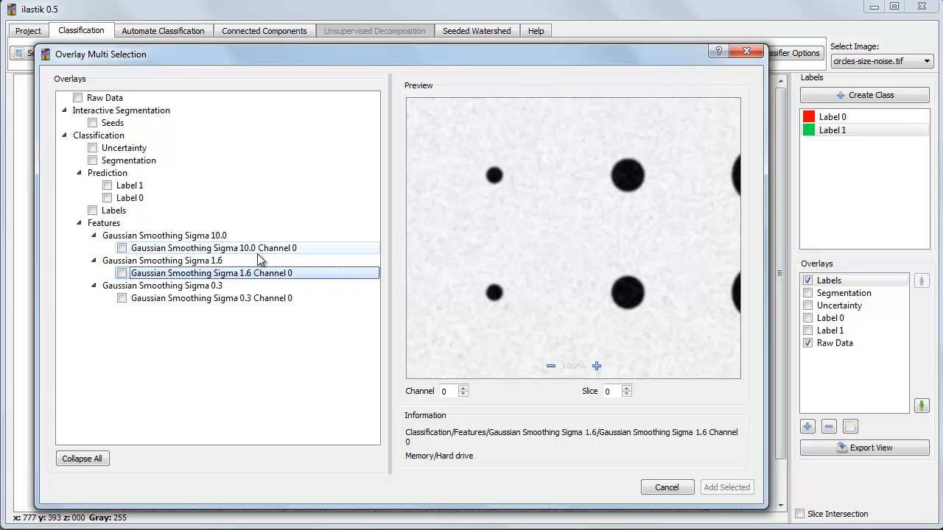
{"action": "left_click", "coordinate": [213, 247]}
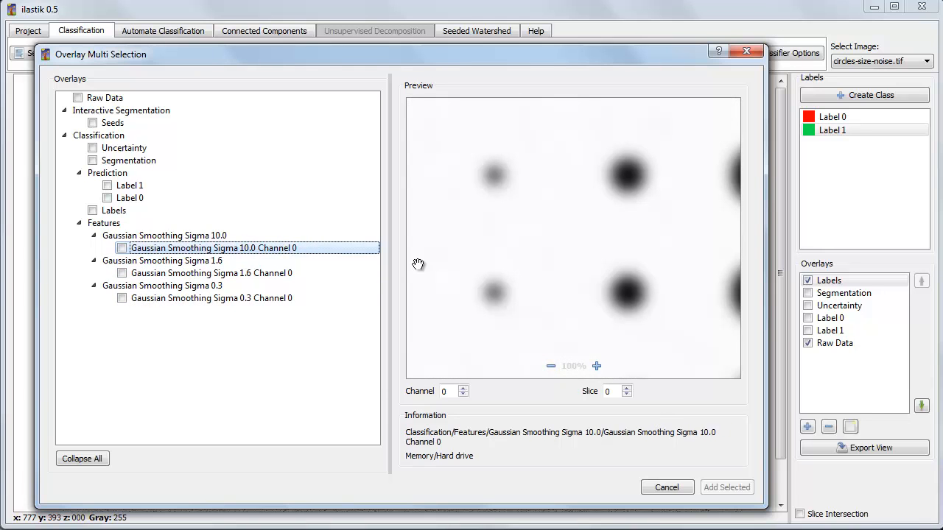
{"action": "mouse_move", "coordinate": [498, 174]}
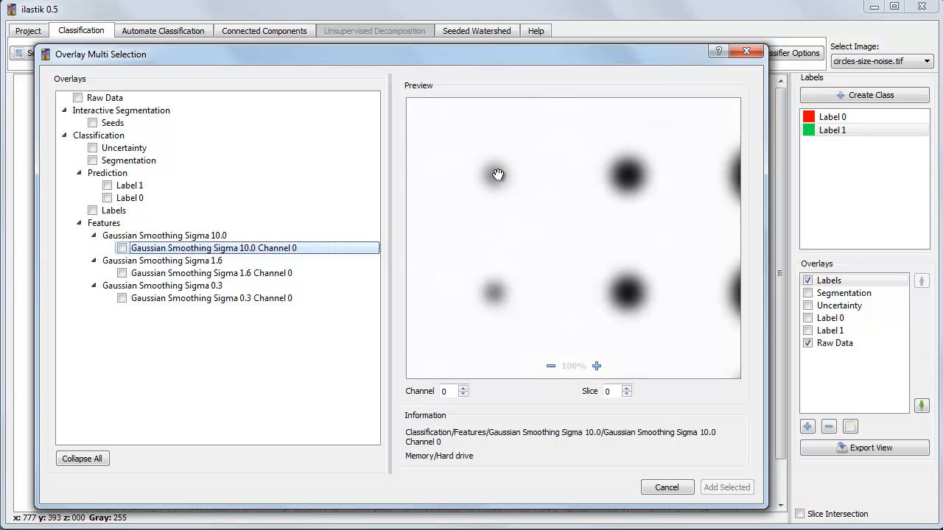
{"action": "mouse_move", "coordinate": [500, 181]}
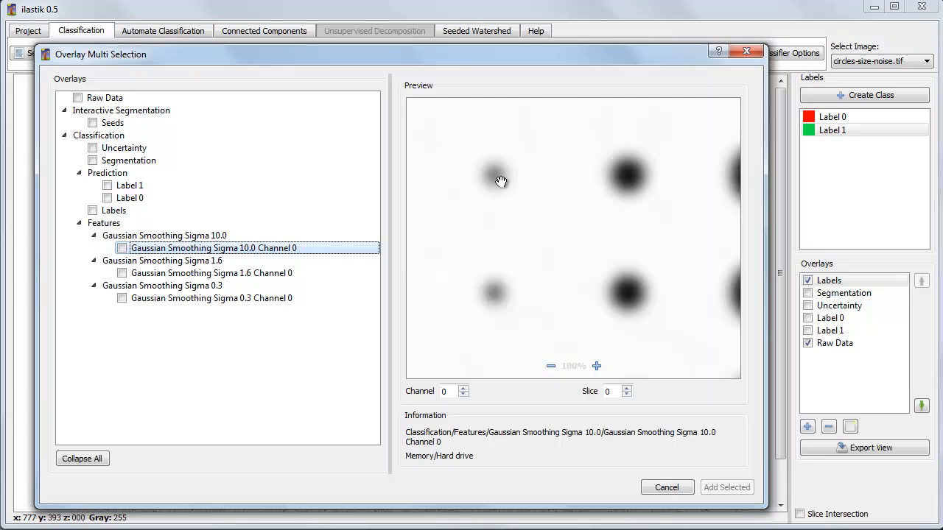
{"action": "mouse_move", "coordinate": [497, 184]}
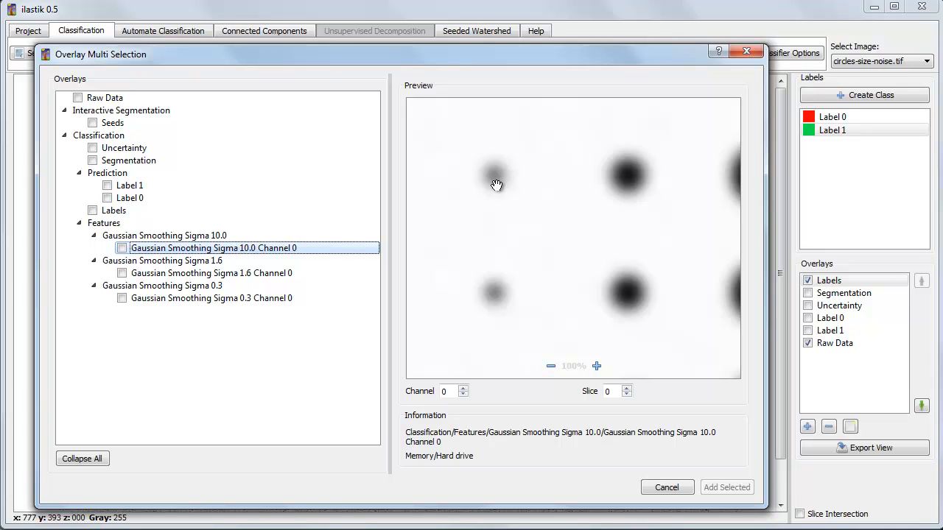
{"action": "mouse_move", "coordinate": [649, 383]}
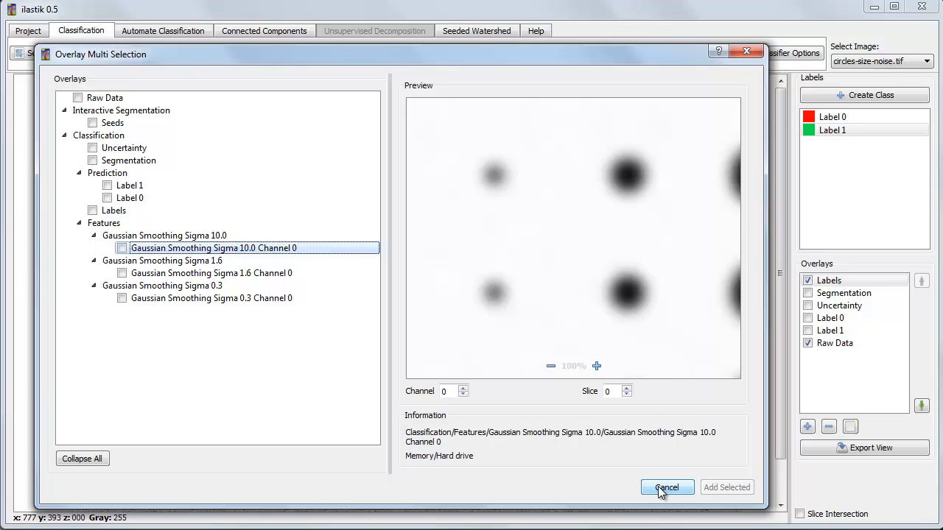
{"action": "mouse_move", "coordinate": [296, 322]}
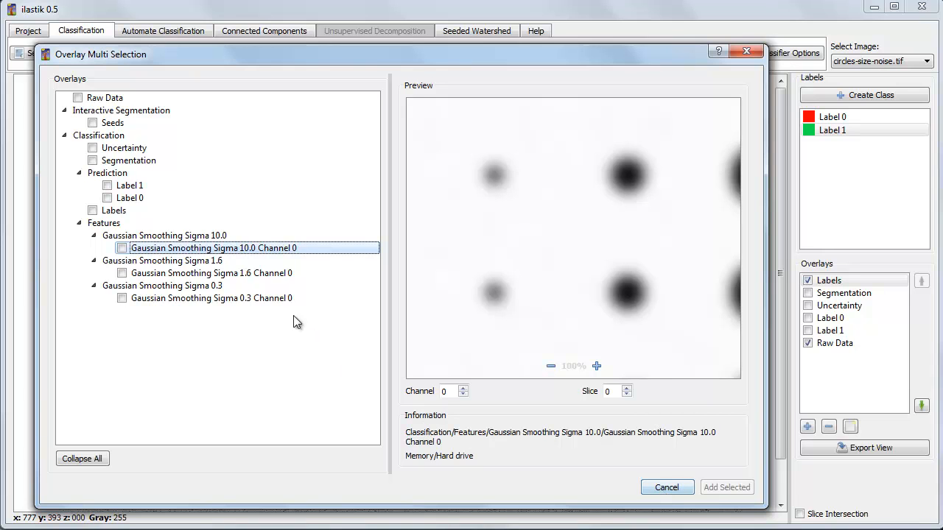
{"action": "mouse_move", "coordinate": [274, 261]}
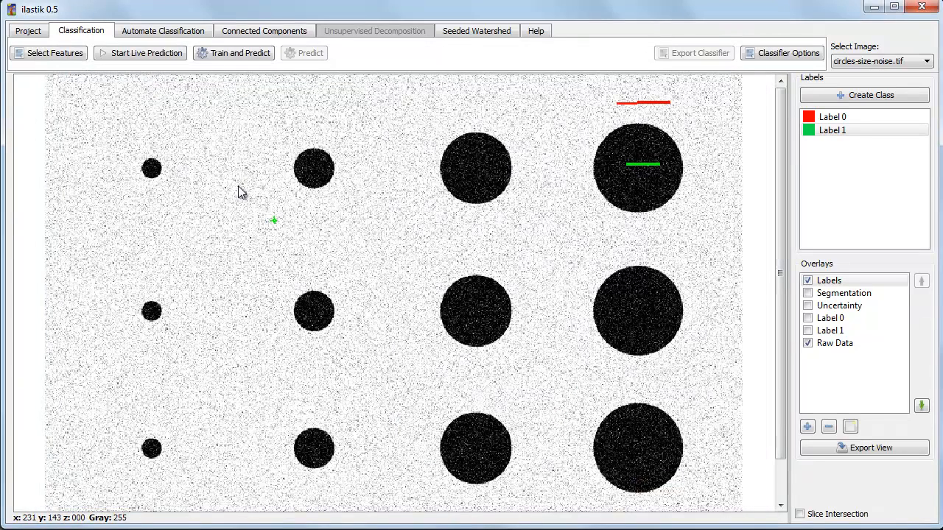
Run live prediction, toggle the Segmentation overlay on and off, then stop predicting.
{"action": "left_click", "coordinate": [145, 53]}
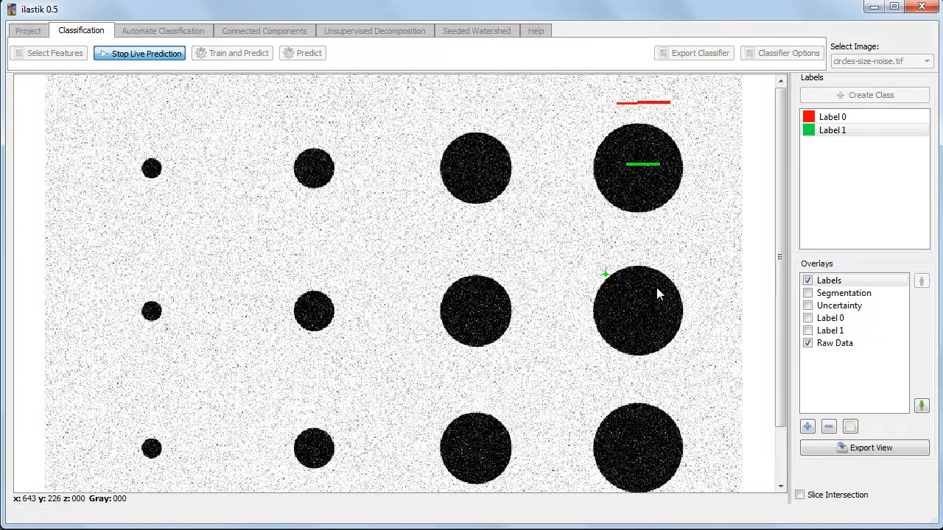
{"action": "left_click", "coordinate": [808, 293]}
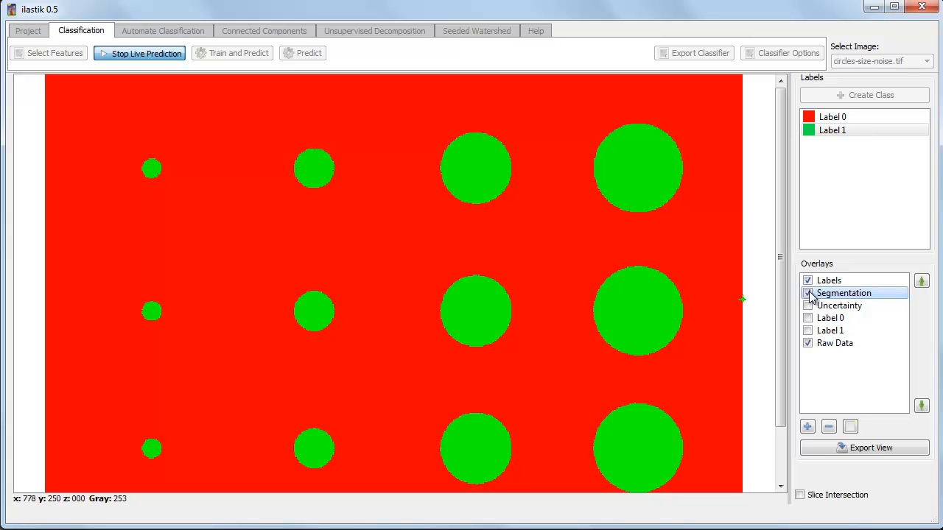
{"action": "left_click", "coordinate": [808, 293]}
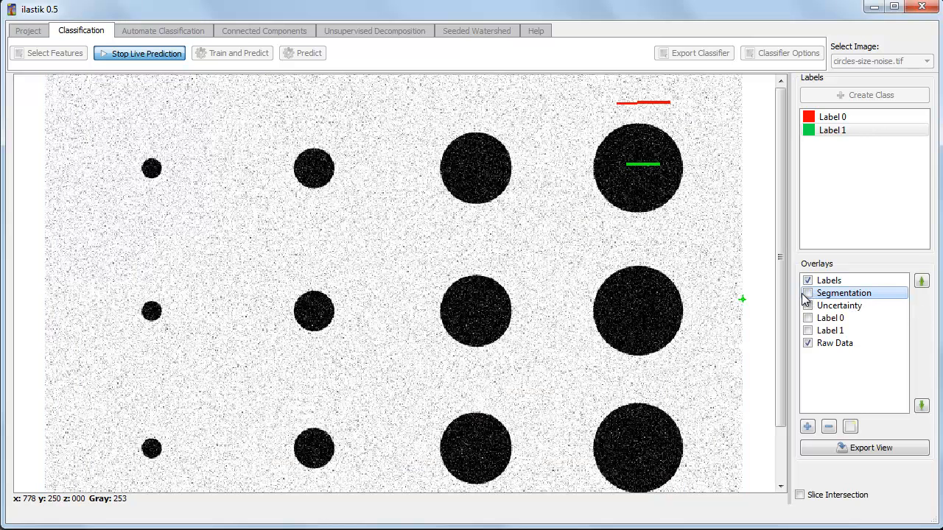
{"action": "left_click", "coordinate": [140, 52]}
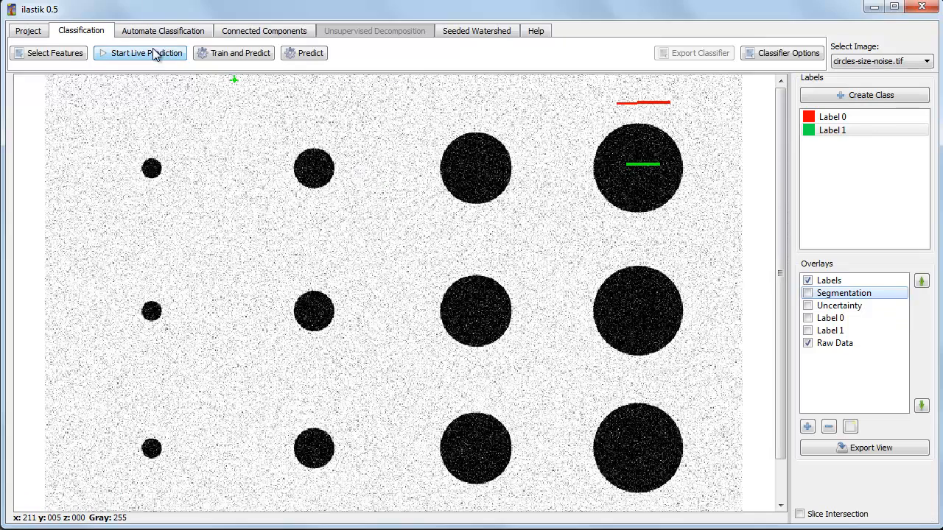
{"action": "left_click", "coordinate": [47, 52]}
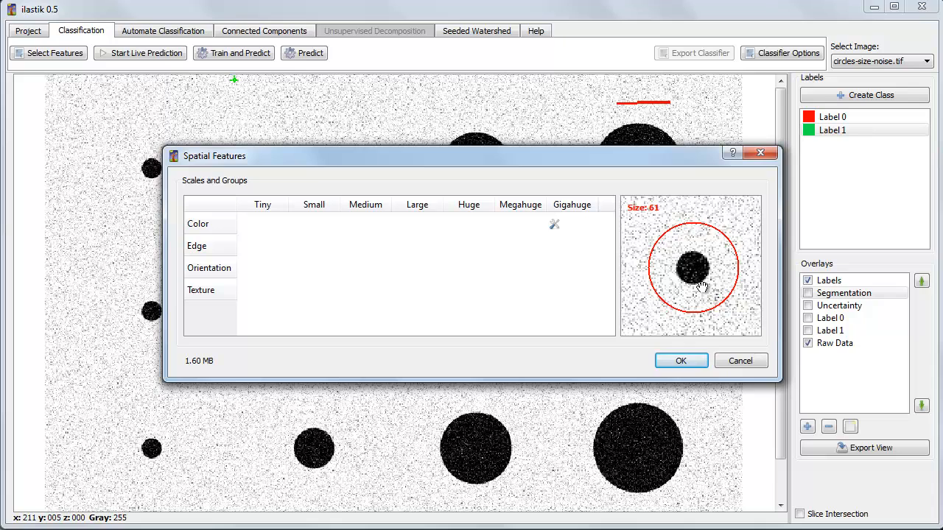
Confirm a feature set holding only Color at the Gigahuge scale.
{"action": "left_click", "coordinate": [681, 360]}
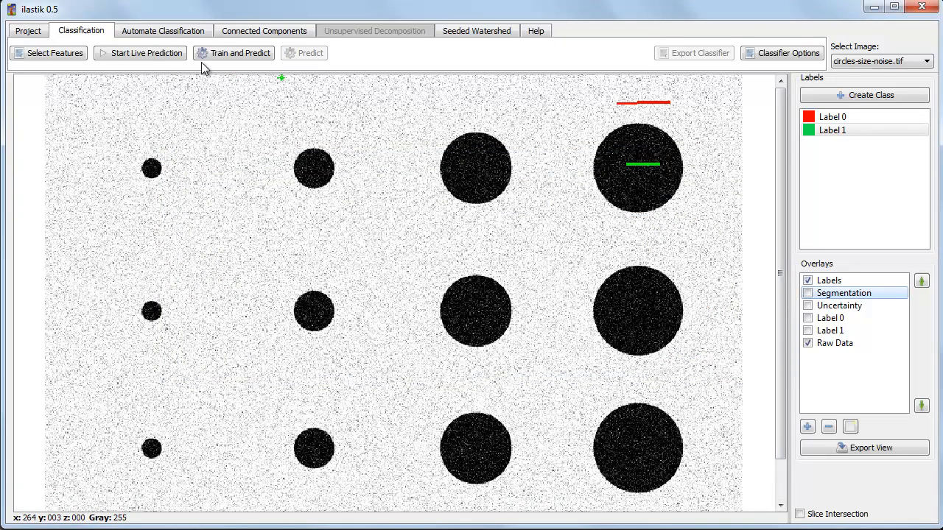
Start live prediction and toggle the Segmentation overlay to view the Gigahuge-only result.
{"action": "left_click", "coordinate": [147, 52]}
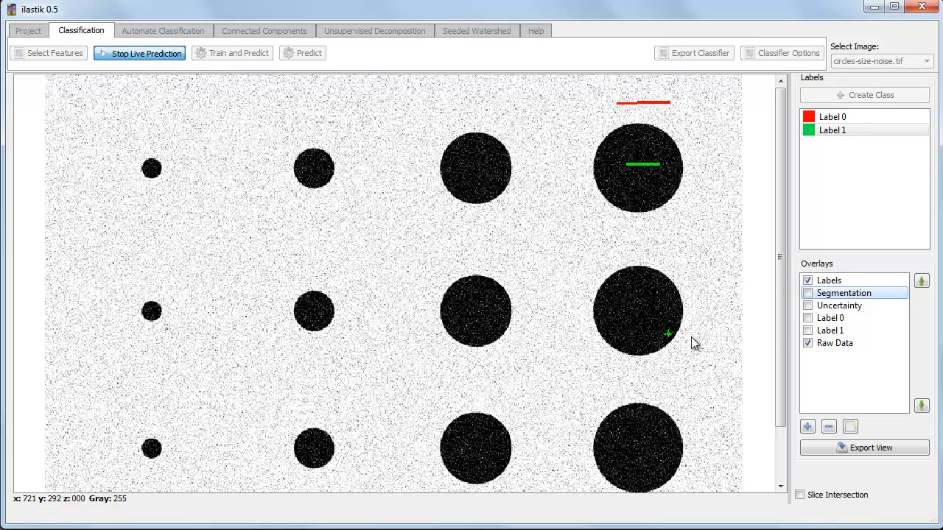
{"action": "left_click", "coordinate": [807, 293]}
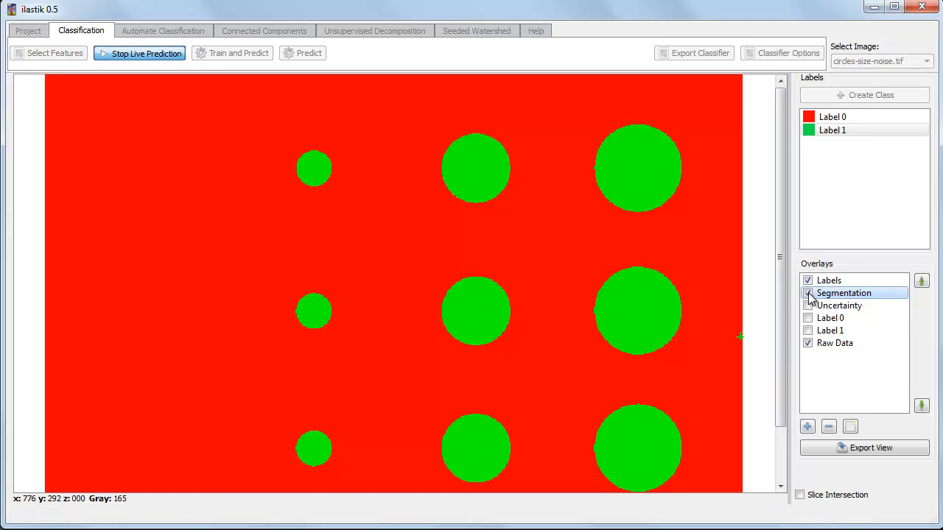
{"action": "left_click", "coordinate": [808, 293]}
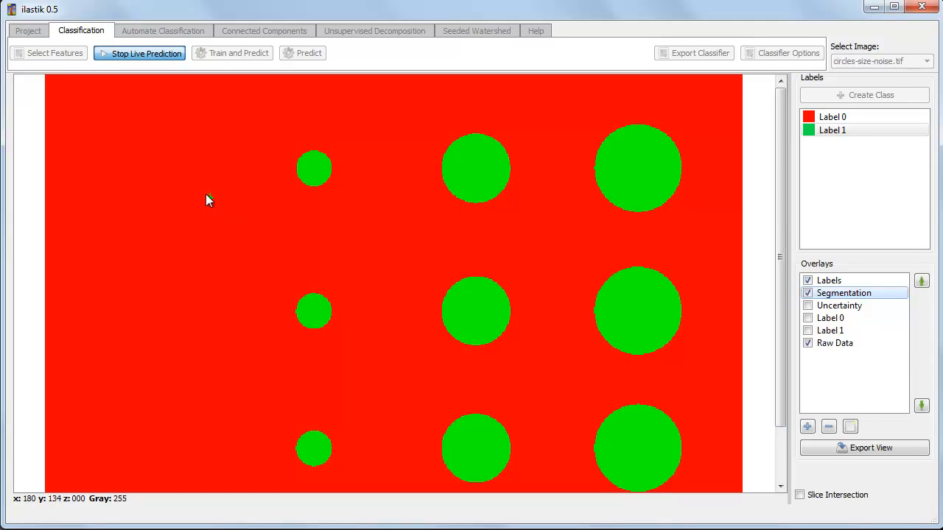
{"action": "mouse_move", "coordinate": [162, 171]}
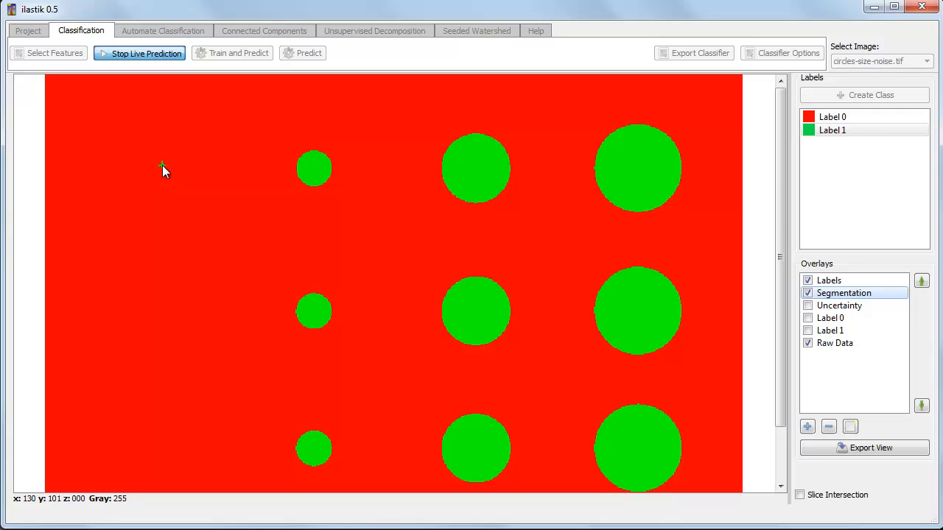
{"action": "mouse_move", "coordinate": [175, 160]}
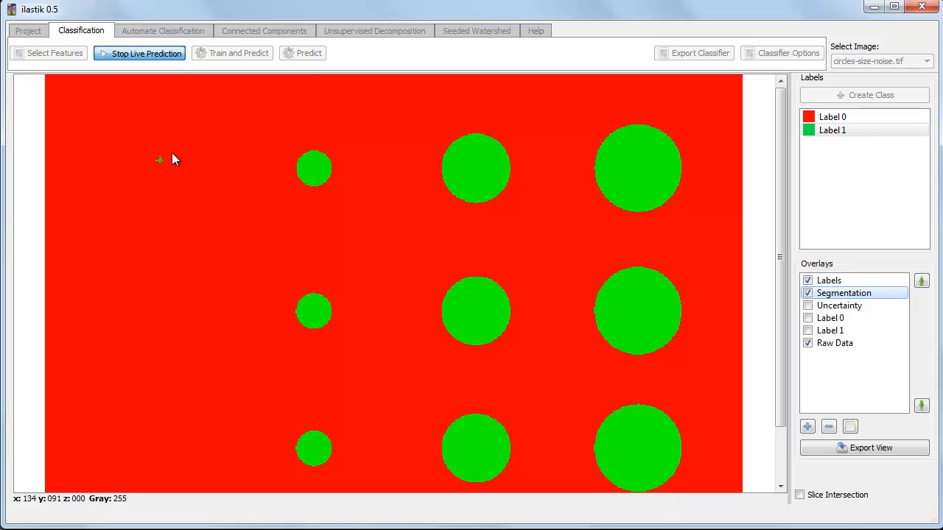
{"action": "mouse_move", "coordinate": [414, 194]}
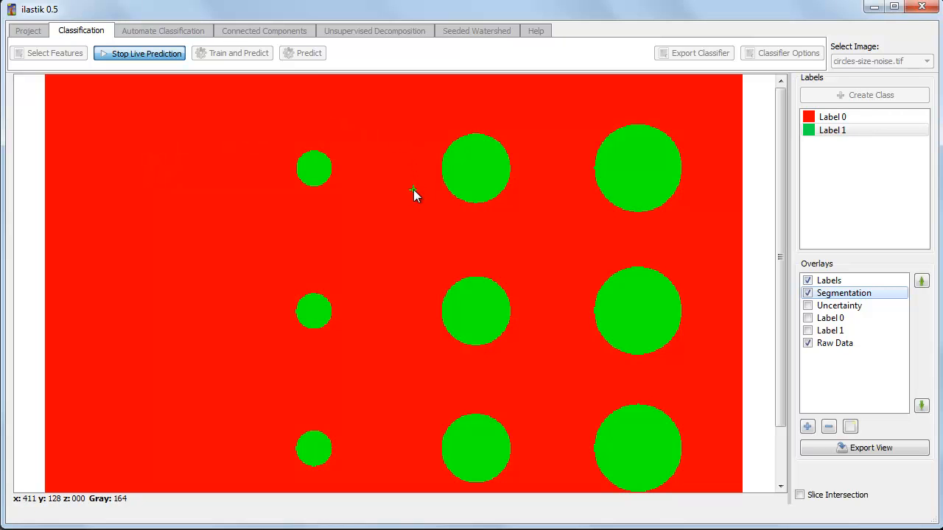
{"action": "mouse_move", "coordinate": [162, 157]}
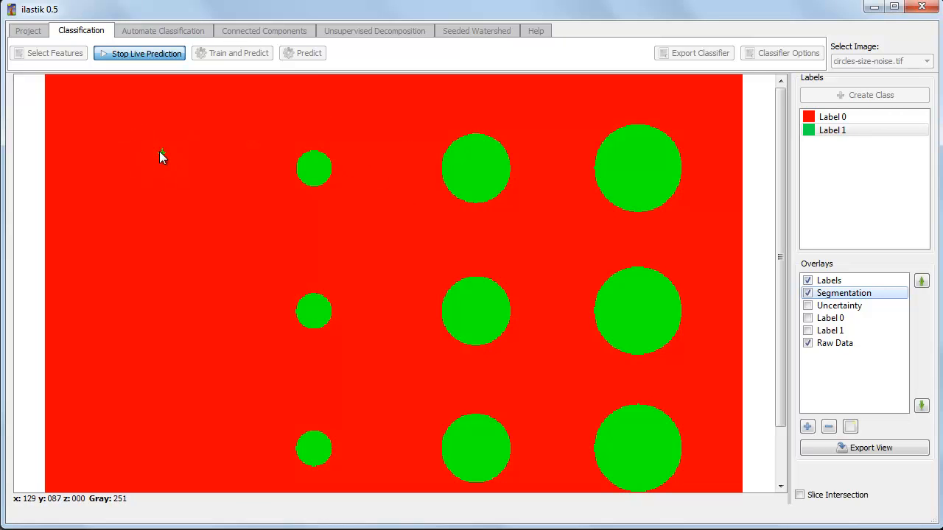
{"action": "mouse_move", "coordinate": [162, 182]}
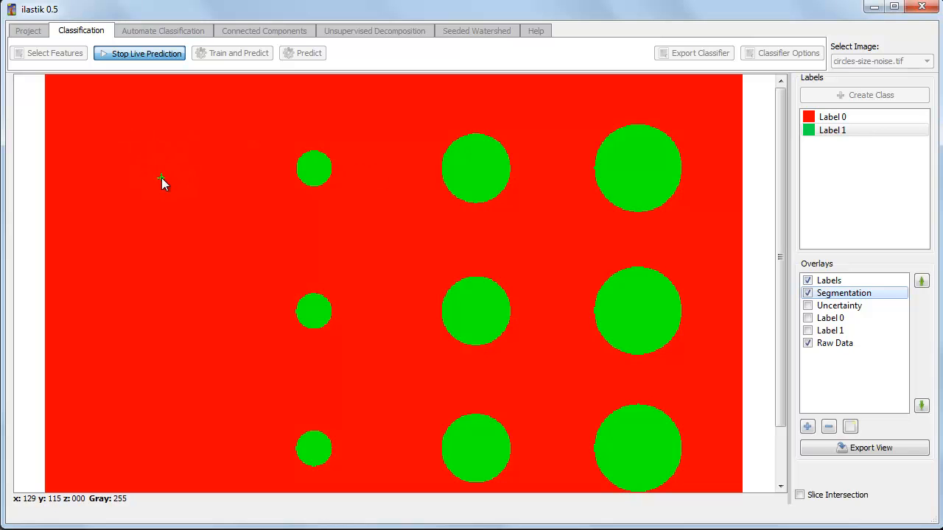
Stop live prediction and switch the features to Color at Tiny only.
{"action": "left_click", "coordinate": [145, 53]}
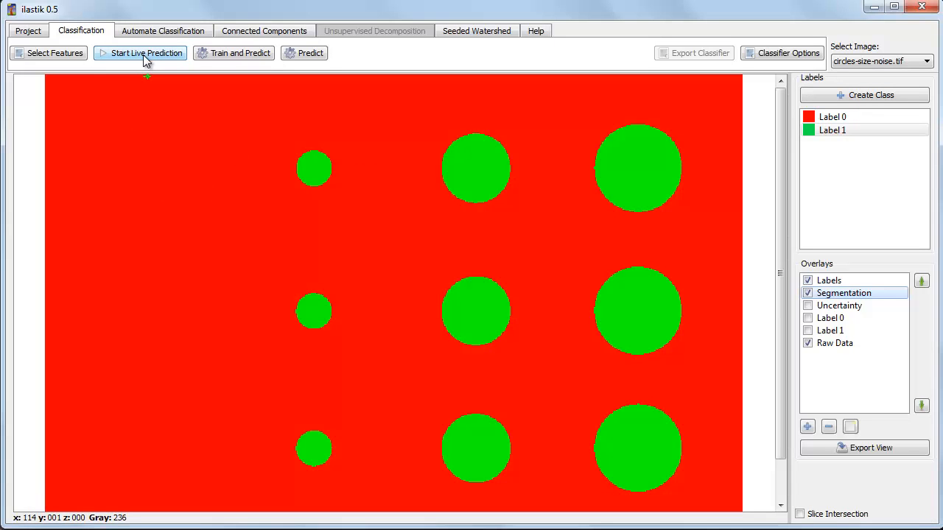
{"action": "left_click", "coordinate": [48, 52]}
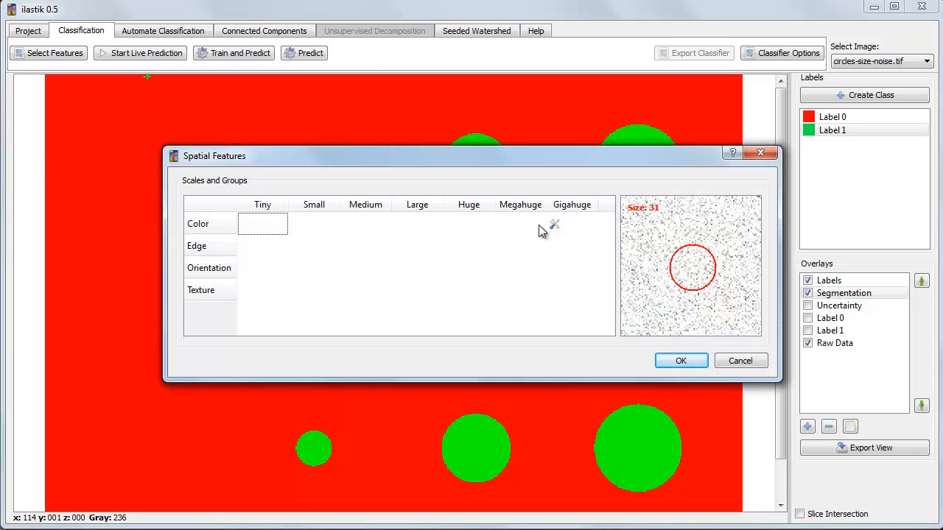
{"action": "left_click", "coordinate": [262, 223]}
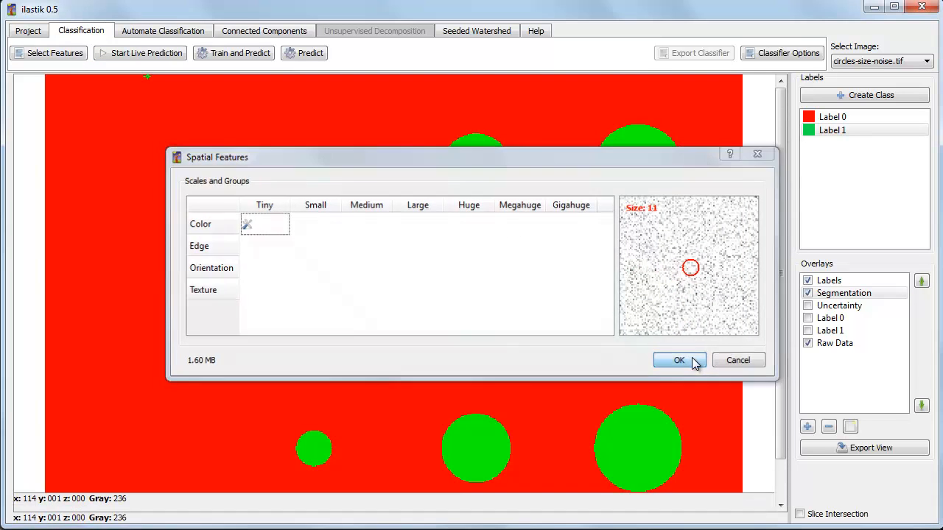
{"action": "left_click", "coordinate": [678, 360]}
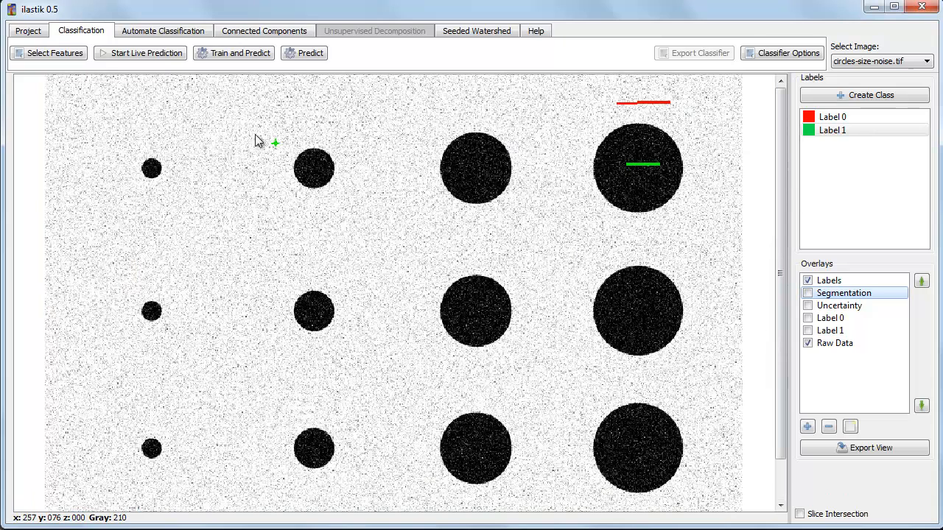
Predict with the Tiny colour feature, show the speckled segmentation, then stop predicting.
{"action": "left_click", "coordinate": [146, 52]}
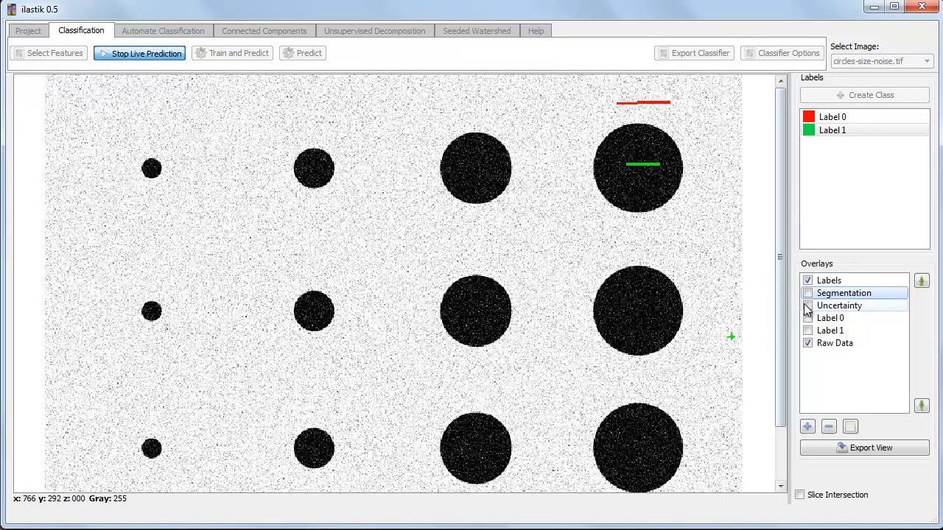
{"action": "left_click", "coordinate": [808, 293]}
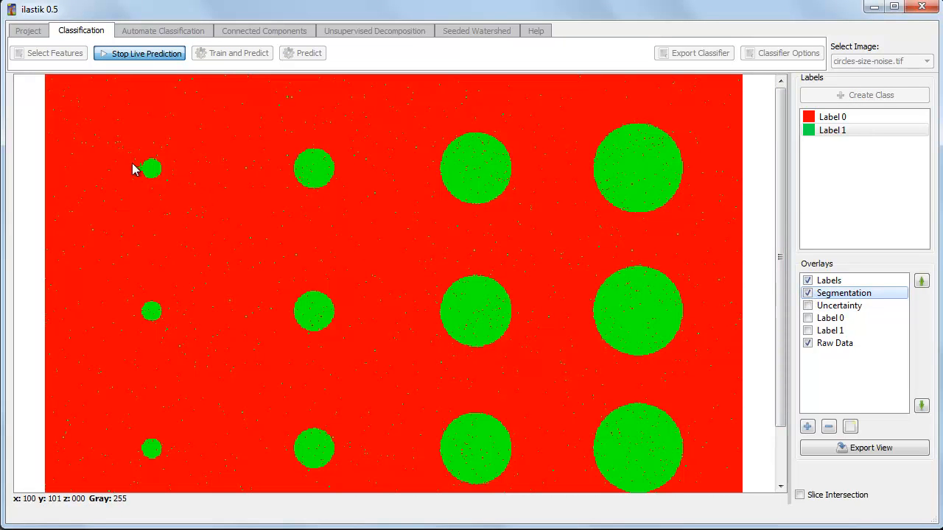
{"action": "mouse_move", "coordinate": [155, 183]}
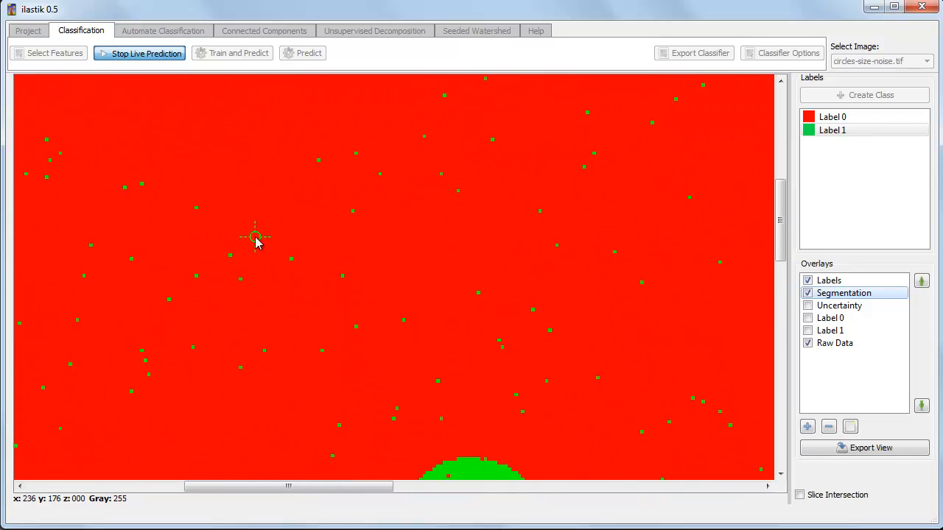
{"action": "mouse_move", "coordinate": [232, 257]}
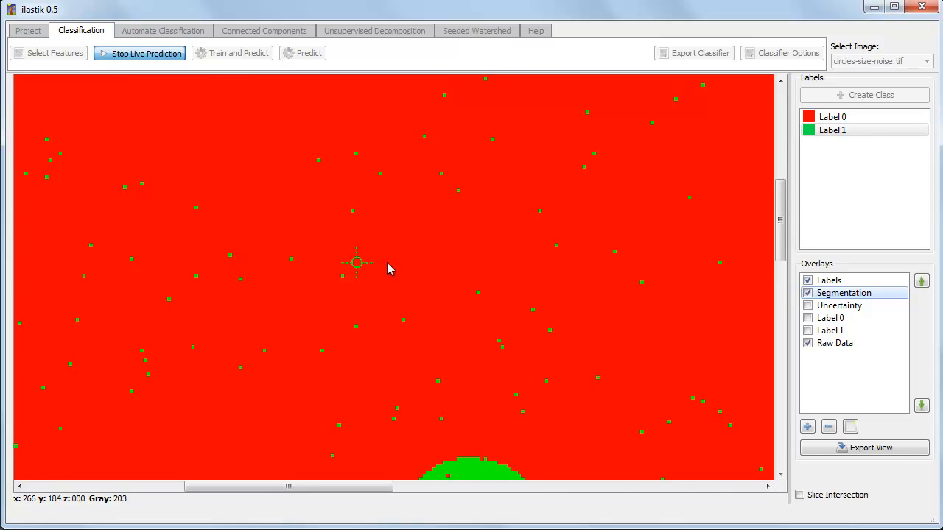
{"action": "mouse_move", "coordinate": [516, 328]}
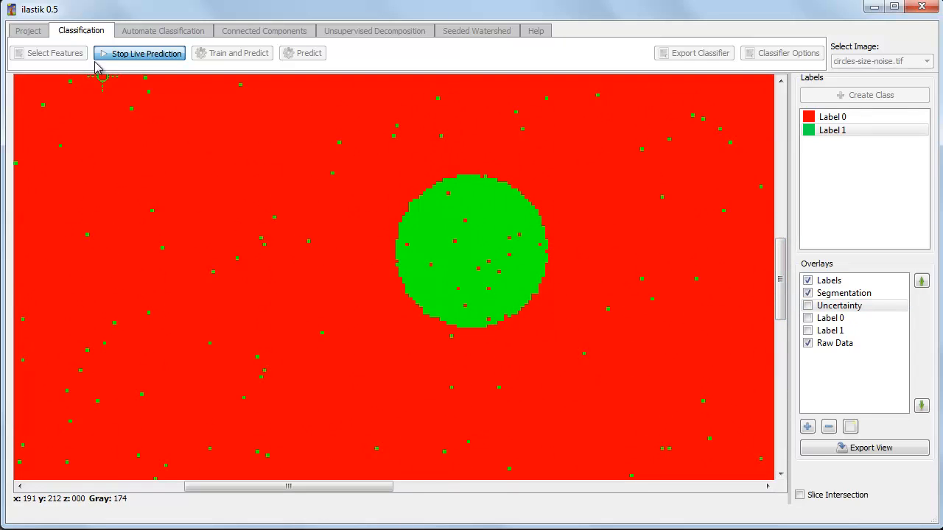
{"action": "left_click", "coordinate": [139, 53]}
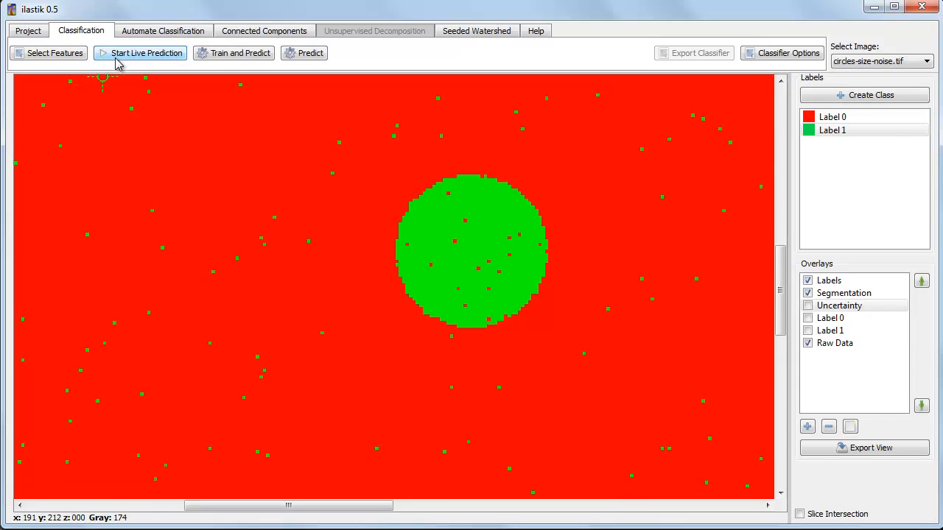
{"action": "mouse_move", "coordinate": [144, 52]}
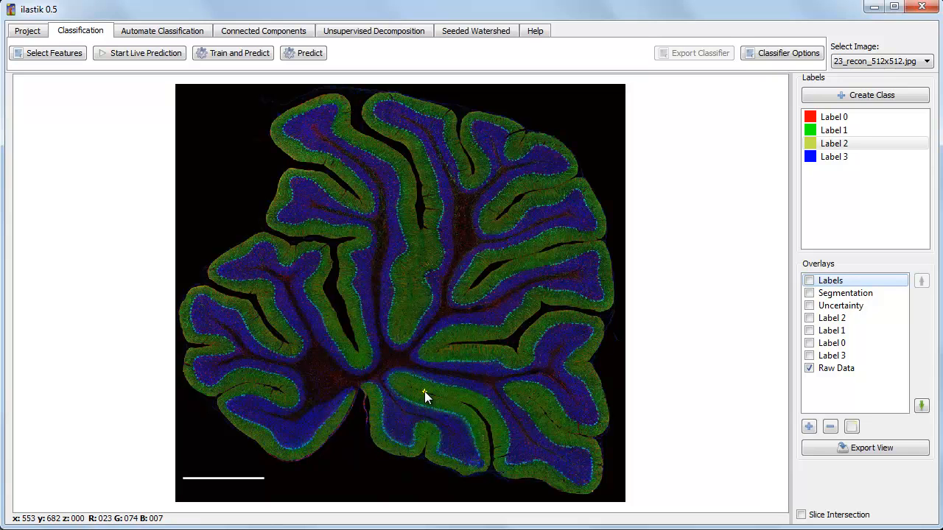
{"action": "mouse_move", "coordinate": [846, 209]}
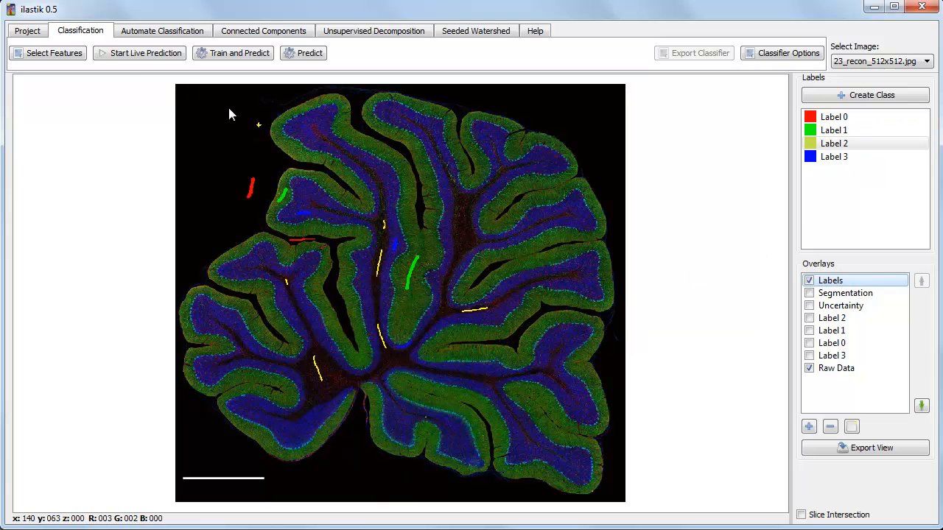
Untick Color Small, Medium and Large leaving Gigahuge, then hide the Segmentation overlay.
{"action": "left_click", "coordinate": [47, 53]}
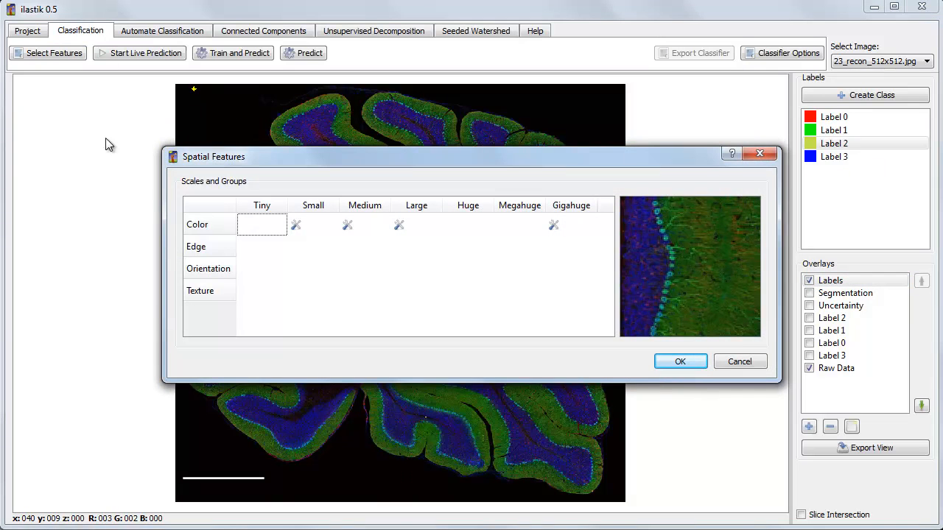
{"action": "left_click", "coordinate": [416, 224]}
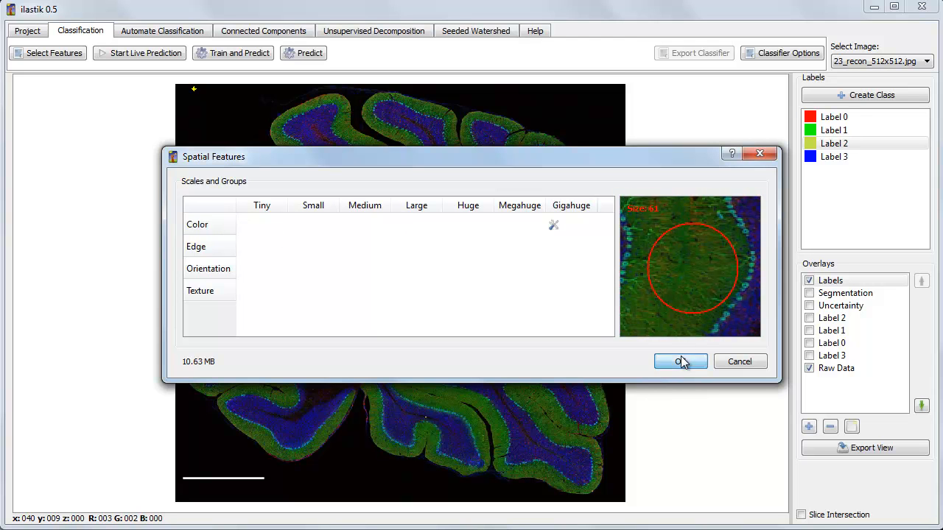
{"action": "left_click", "coordinate": [680, 361]}
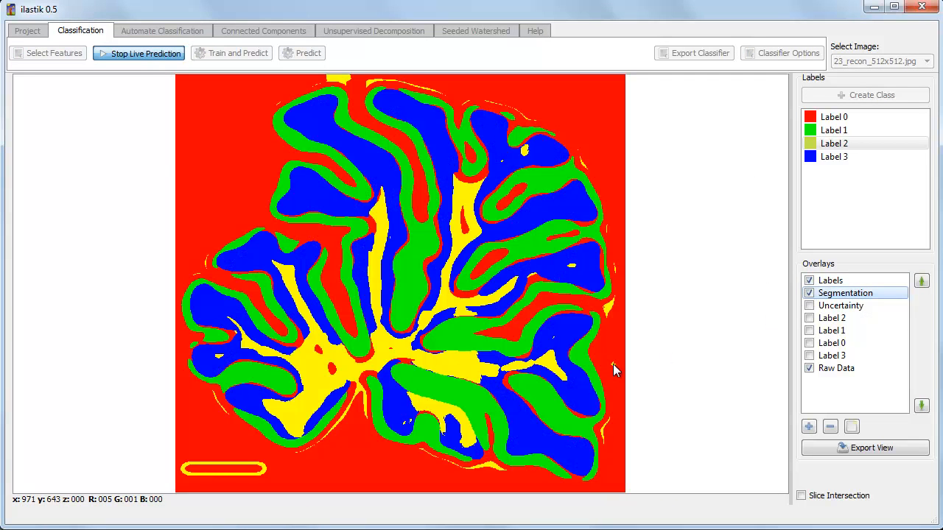
{"action": "mouse_move", "coordinate": [602, 381]}
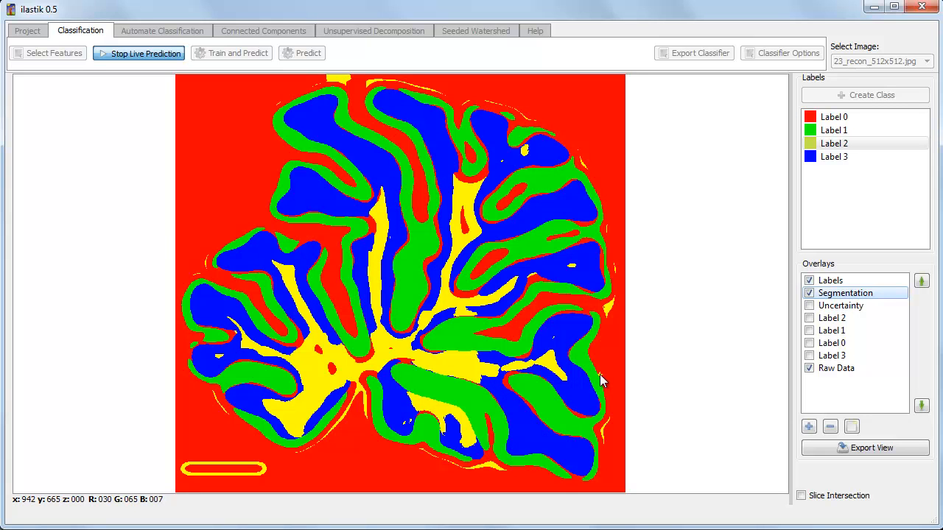
{"action": "mouse_move", "coordinate": [381, 291]}
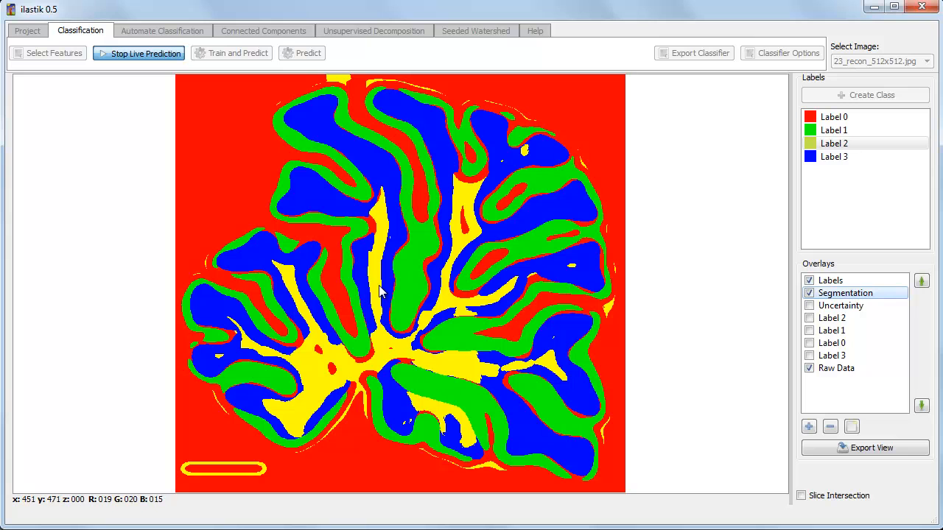
{"action": "mouse_move", "coordinate": [381, 324]}
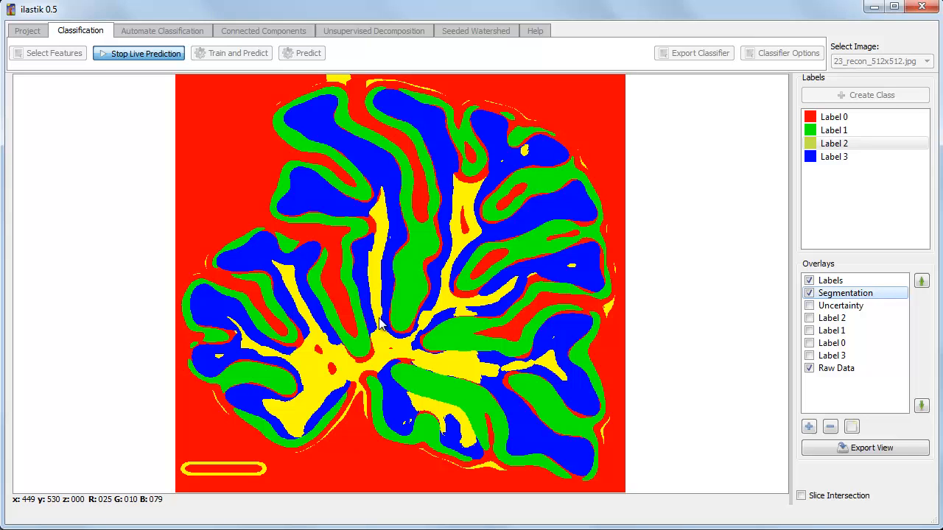
{"action": "mouse_move", "coordinate": [499, 408]}
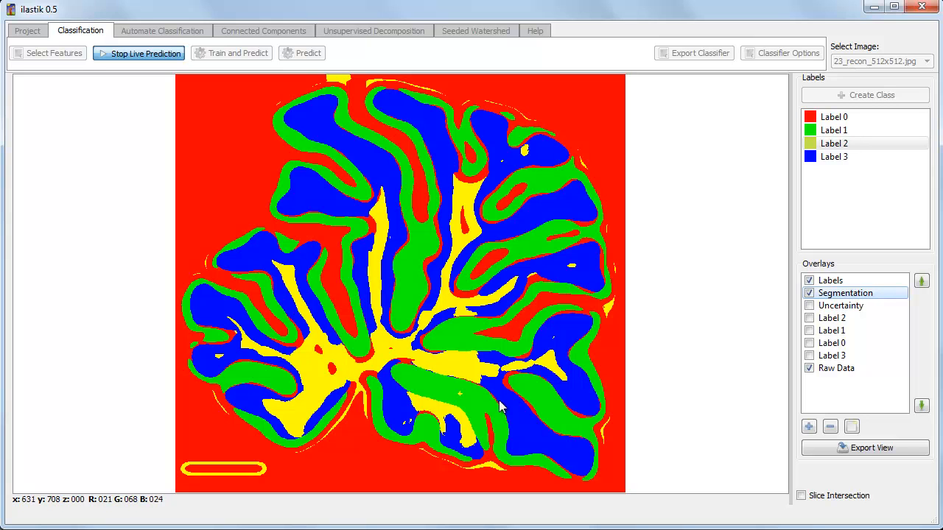
{"action": "left_click", "coordinate": [808, 293]}
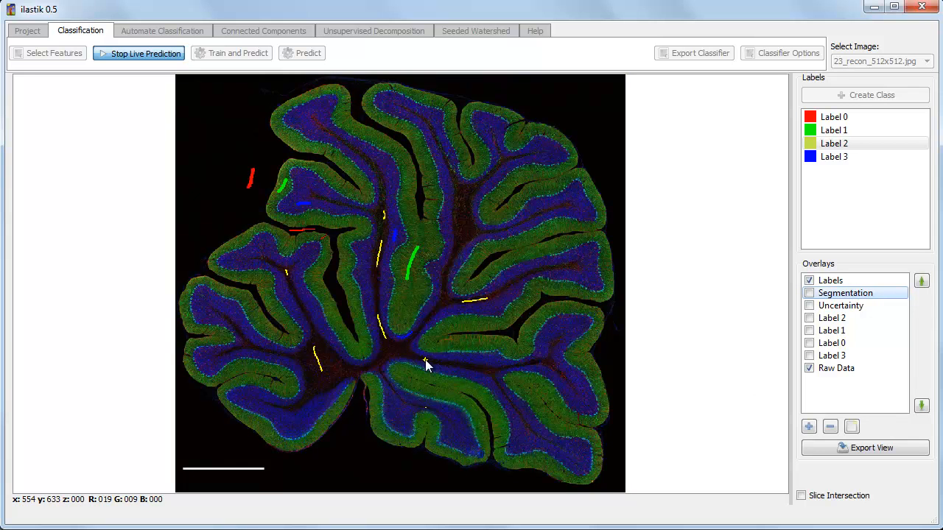
{"action": "mouse_move", "coordinate": [424, 364]}
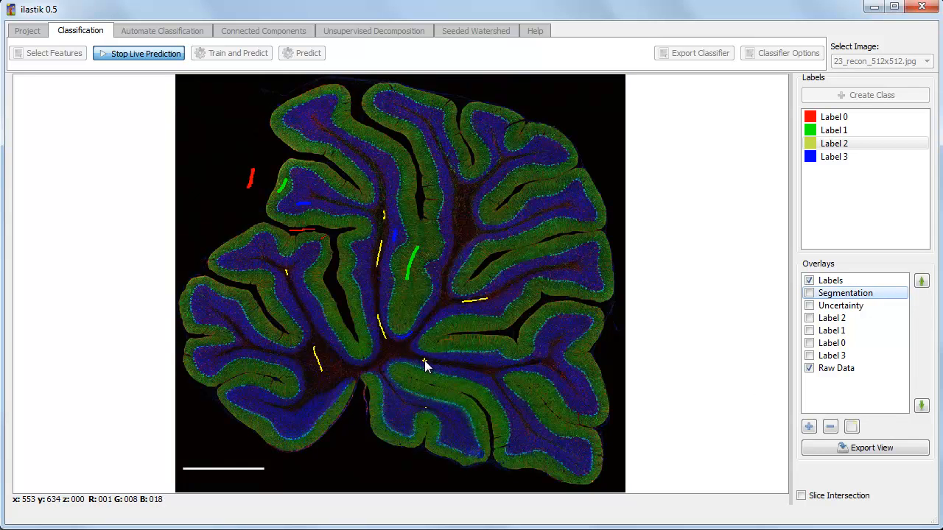
{"action": "mouse_move", "coordinate": [425, 358]}
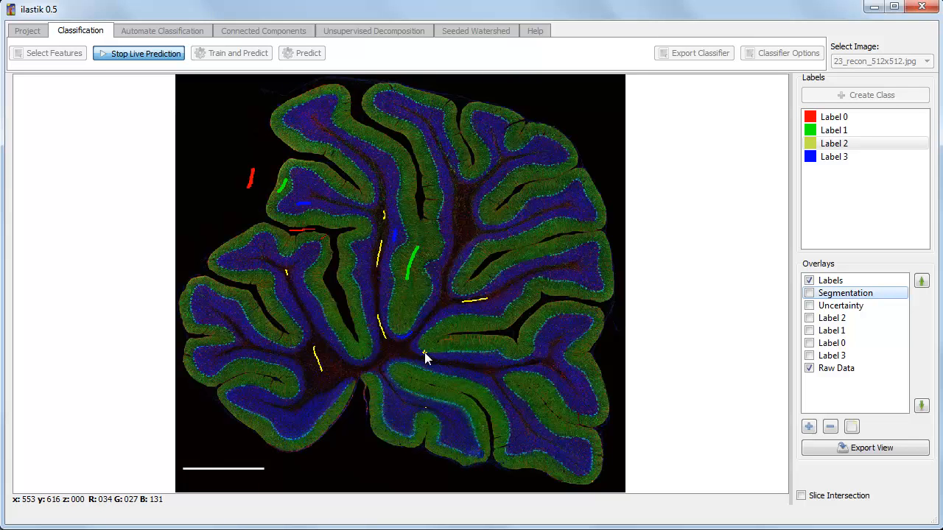
{"action": "mouse_move", "coordinate": [430, 355]}
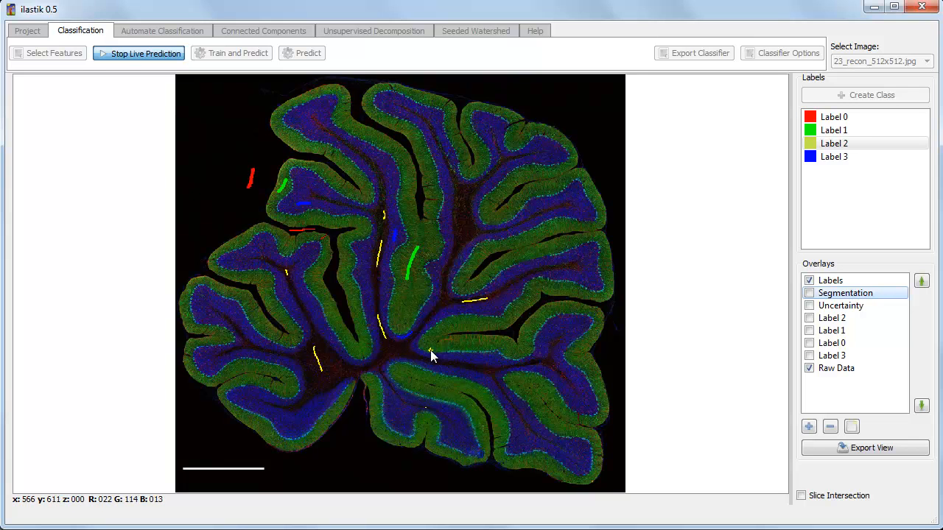
Add Color Small, Medium and Large alongside Gigahuge and show the sharper segmentation.
{"action": "left_click", "coordinate": [48, 52]}
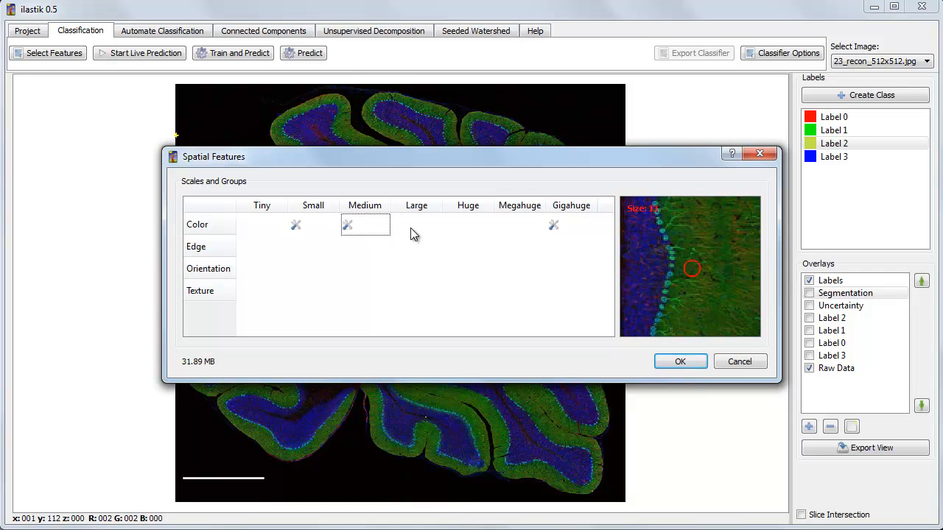
{"action": "left_click", "coordinate": [365, 225]}
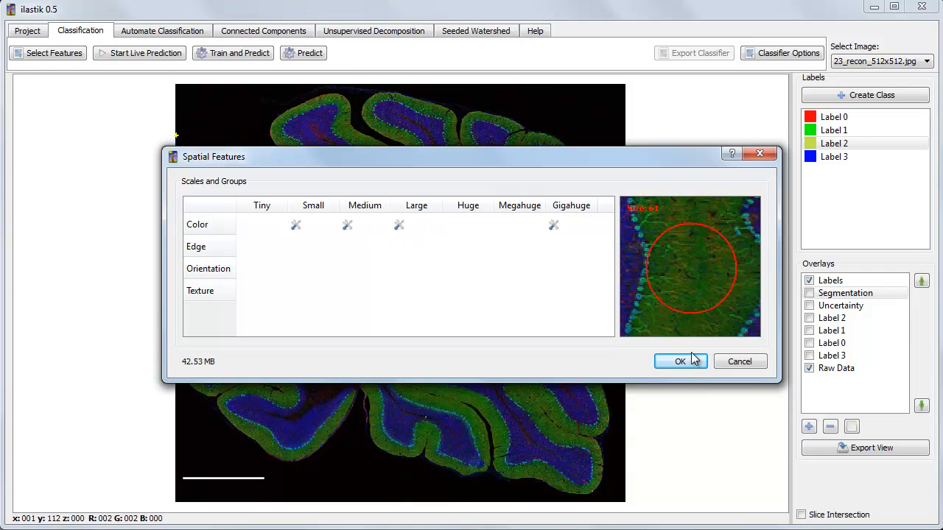
{"action": "left_click", "coordinate": [680, 361]}
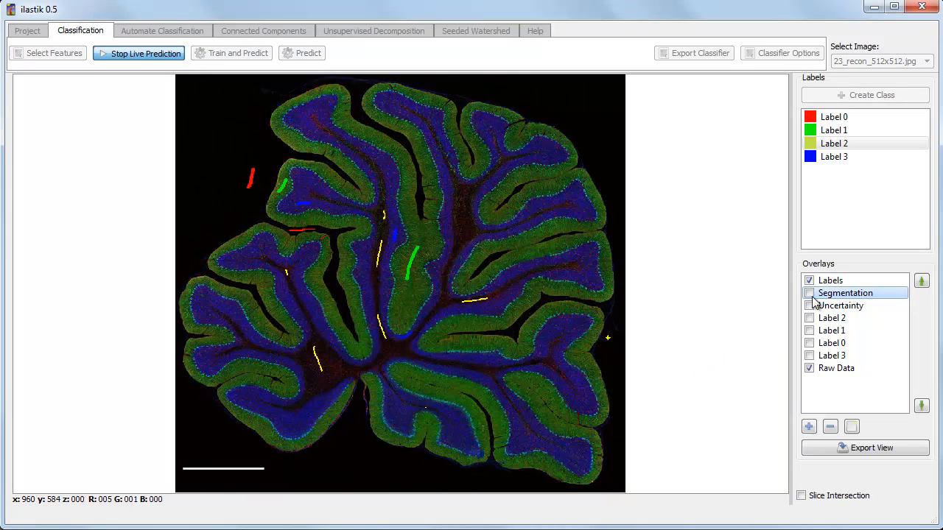
{"action": "left_click", "coordinate": [808, 292]}
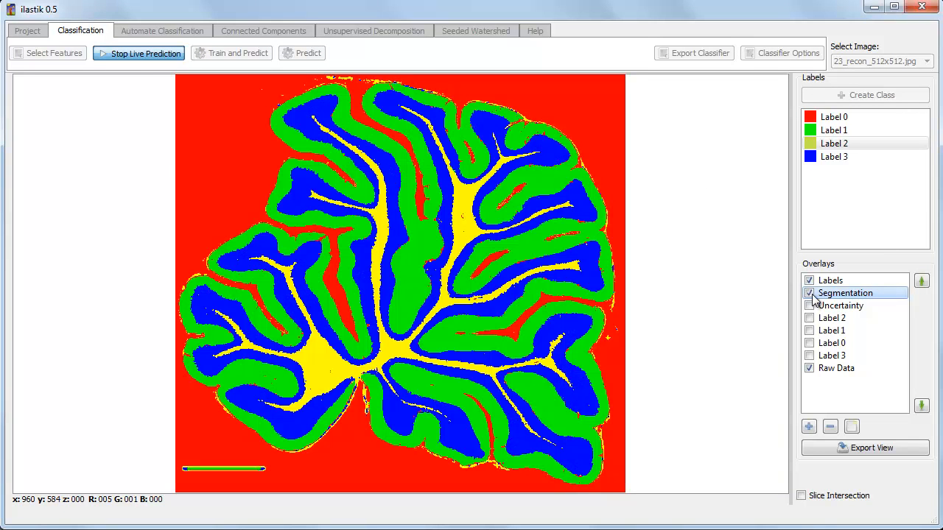